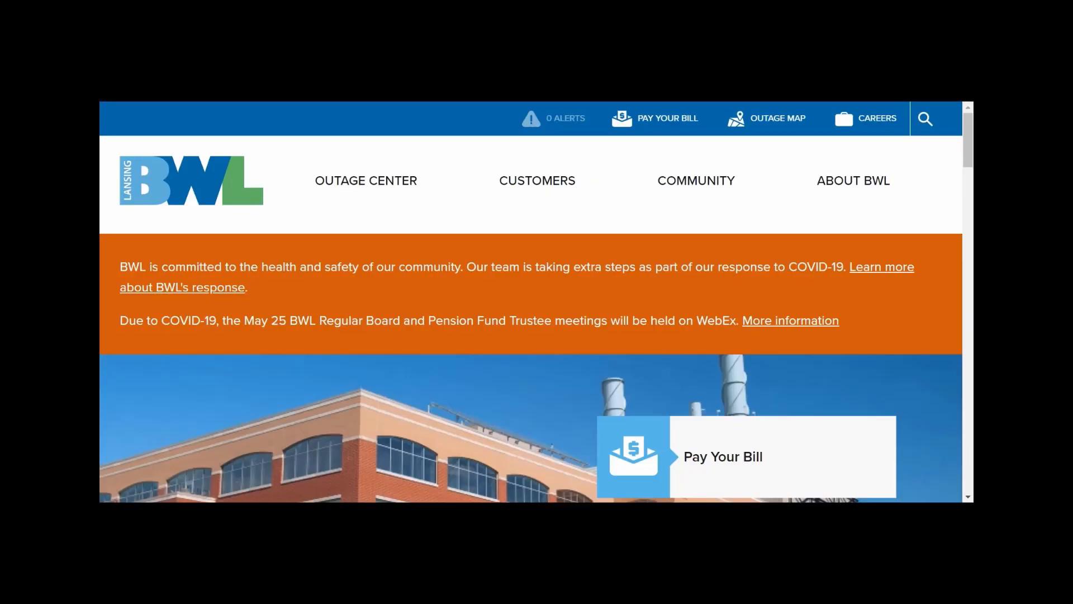
mouse_move(647, 213)
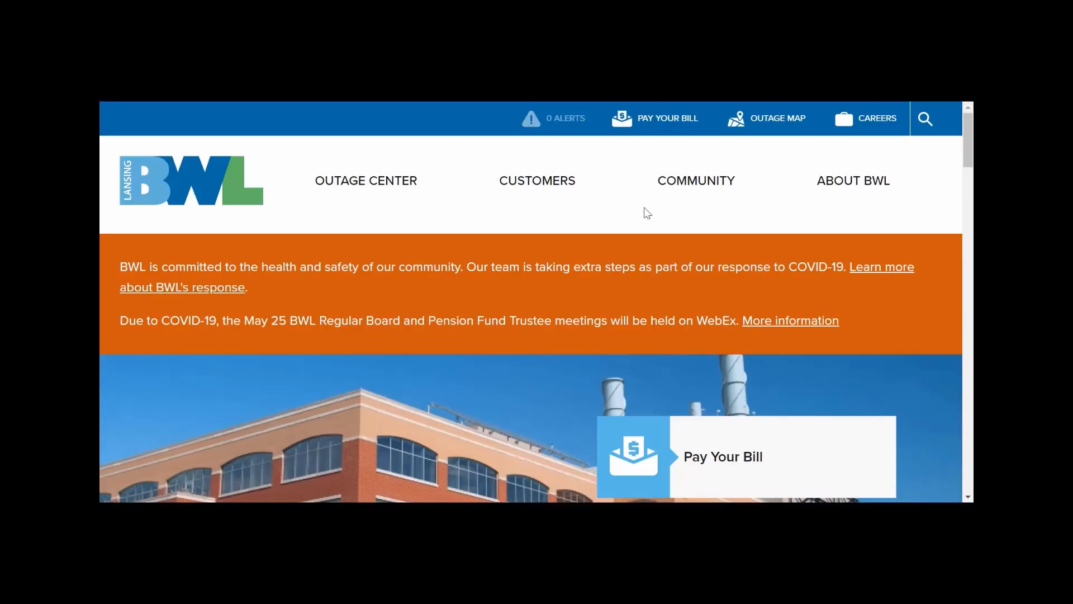
mouse_move(635, 489)
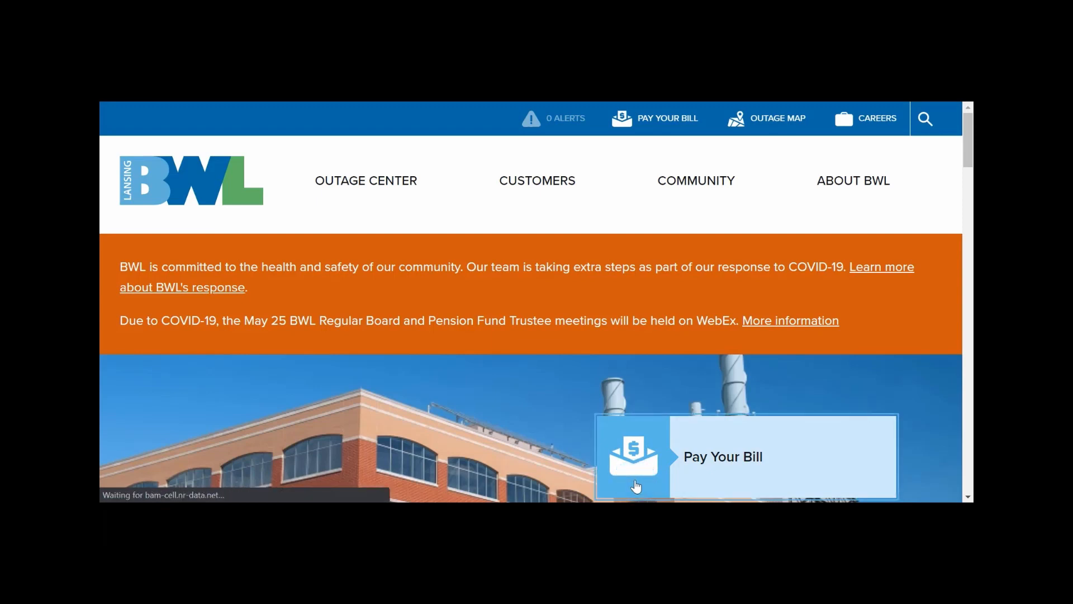
Step: Reach the Pay Bill page and bring the Pay Online section with the Online eServices link into view
click(722, 456)
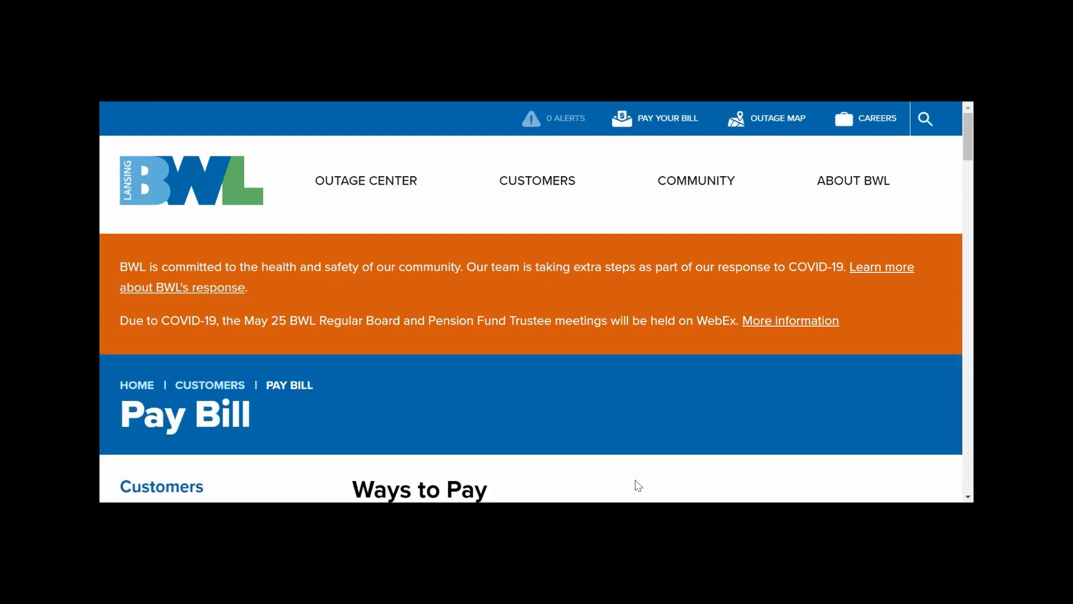
scroll(down, 3)
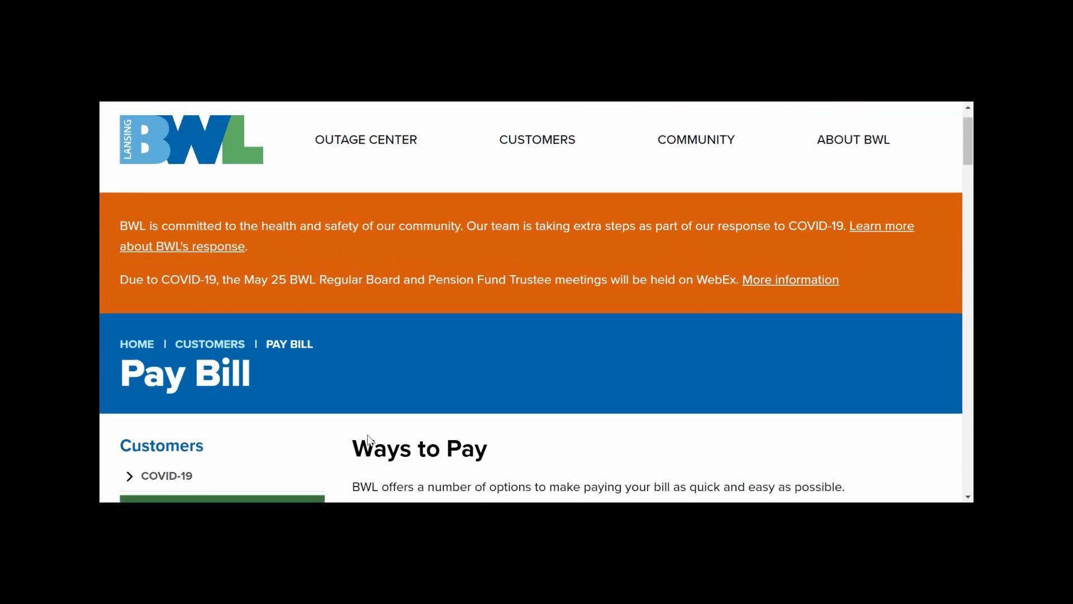
scroll(down, 3)
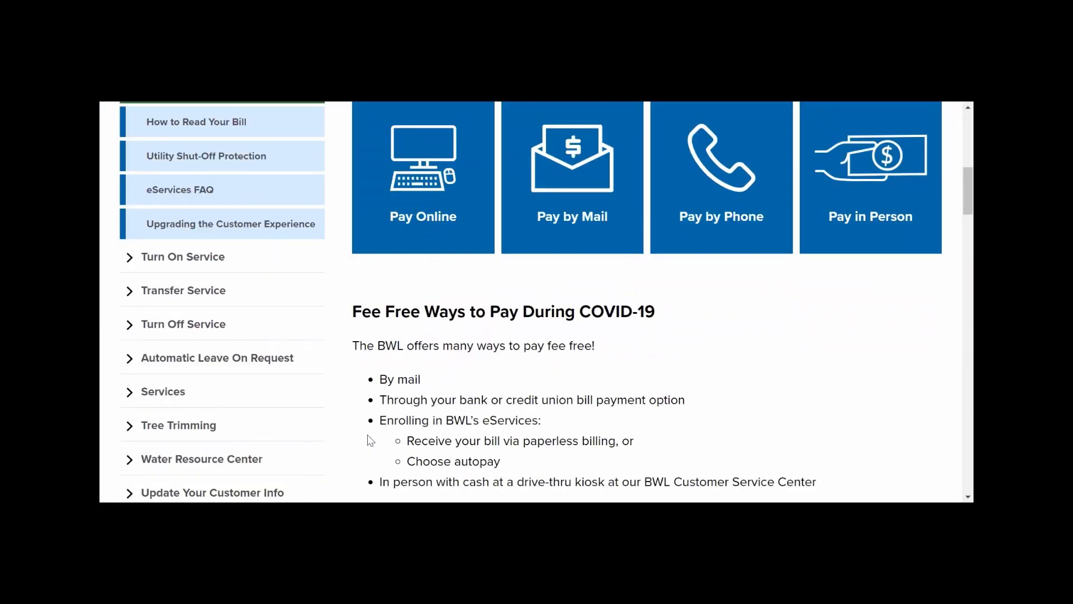
scroll(down, 3)
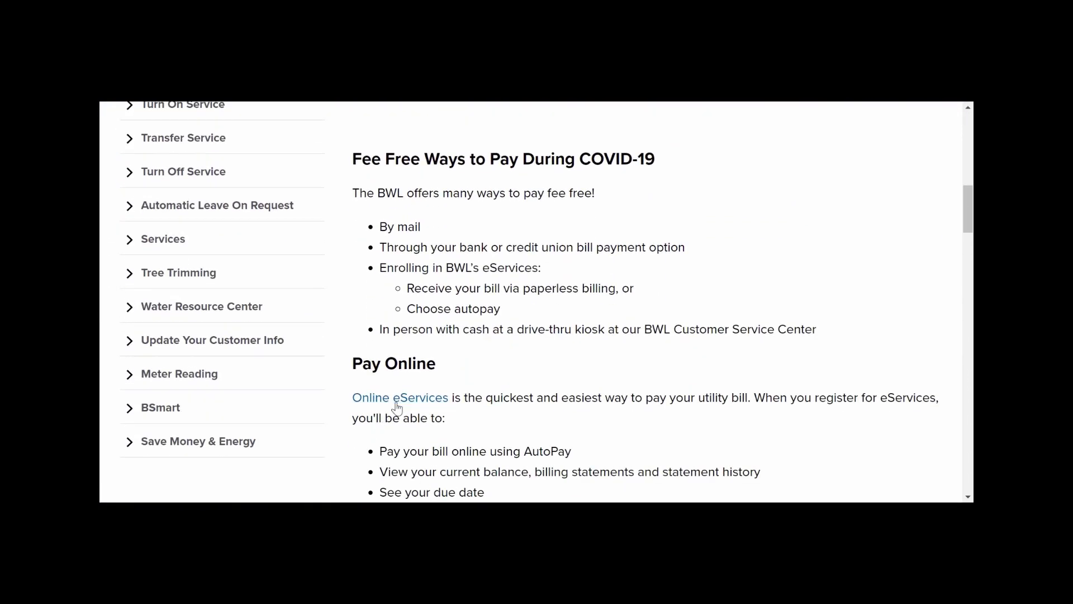
Step: Enter the Online eServices portal and sign in to the account home showing $0.00 balance due
click(400, 398)
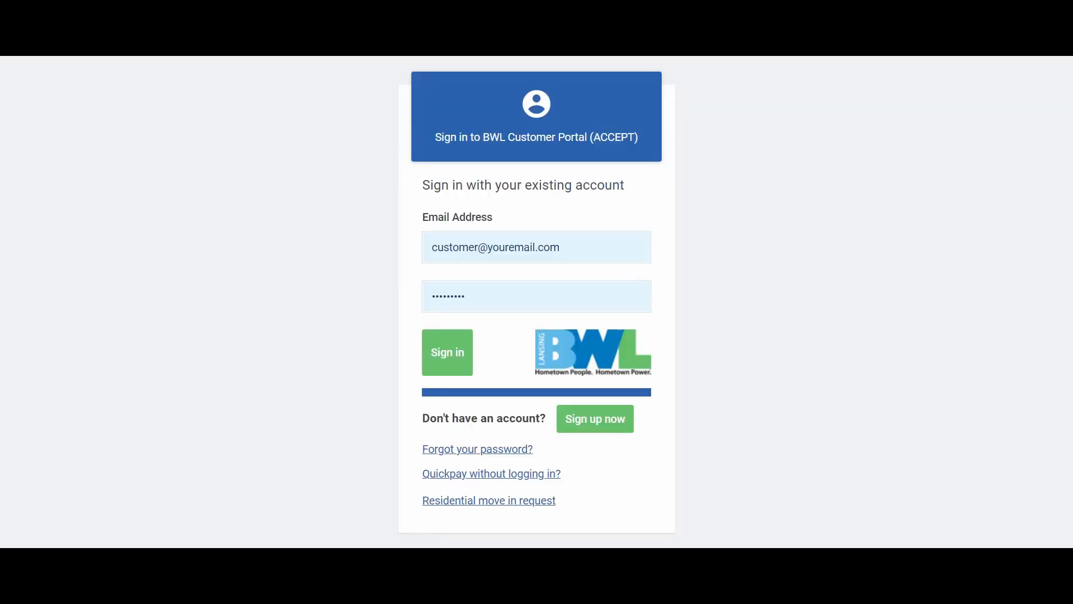
click(447, 352)
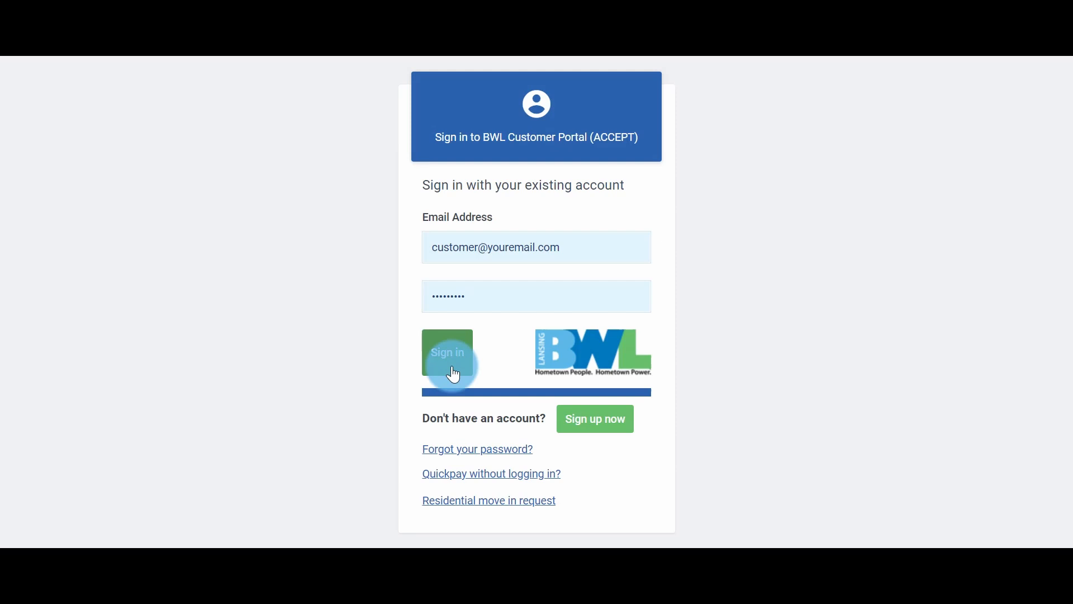
click(447, 356)
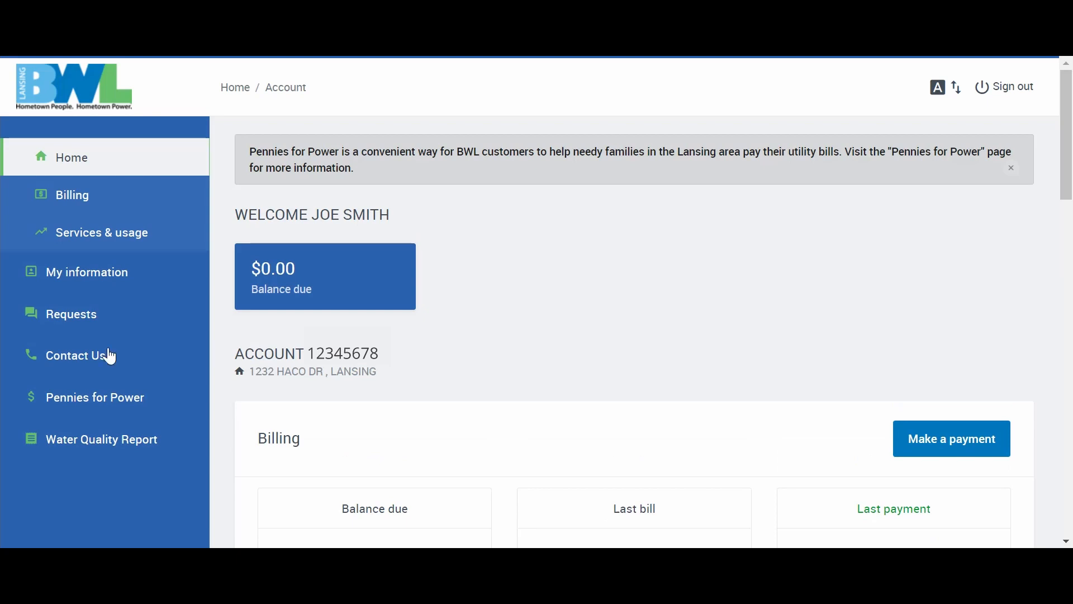
mouse_move(174, 158)
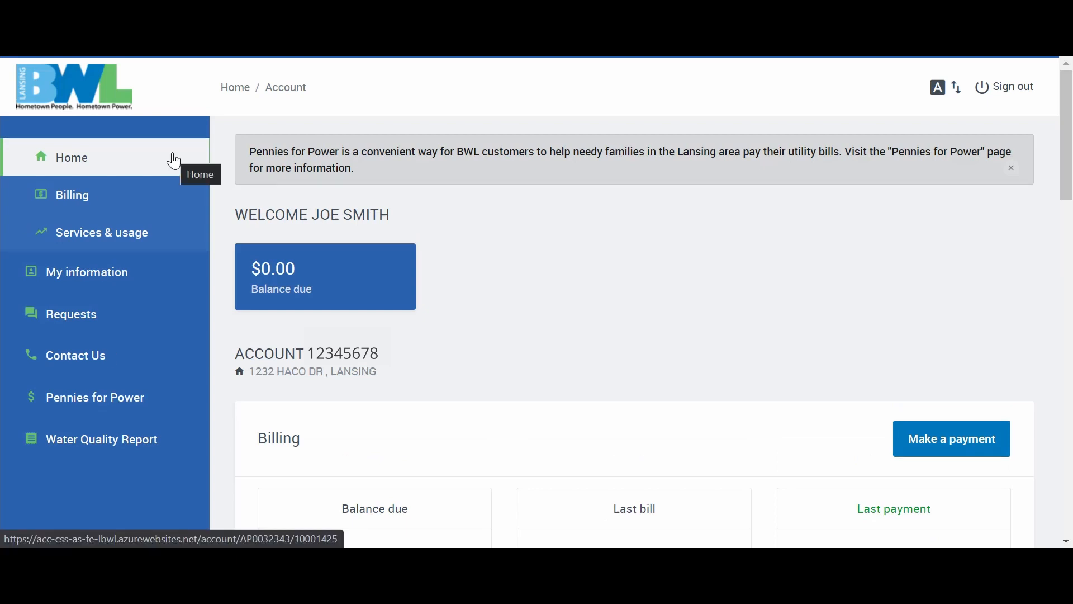
Step: From the Billing overview, begin signing up for automatic payments
click(72, 195)
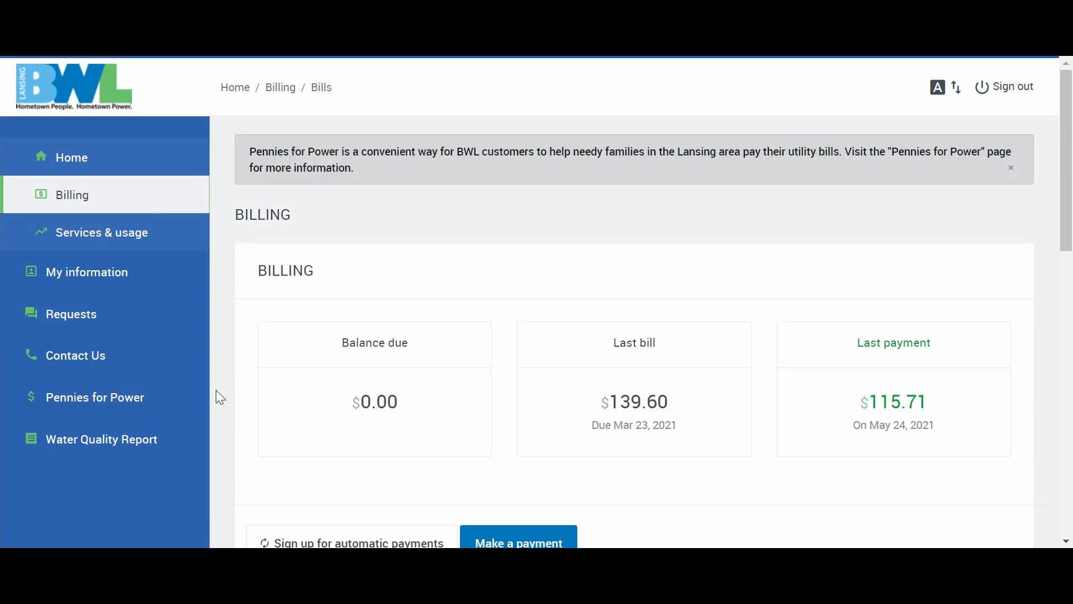
scroll(down, 3)
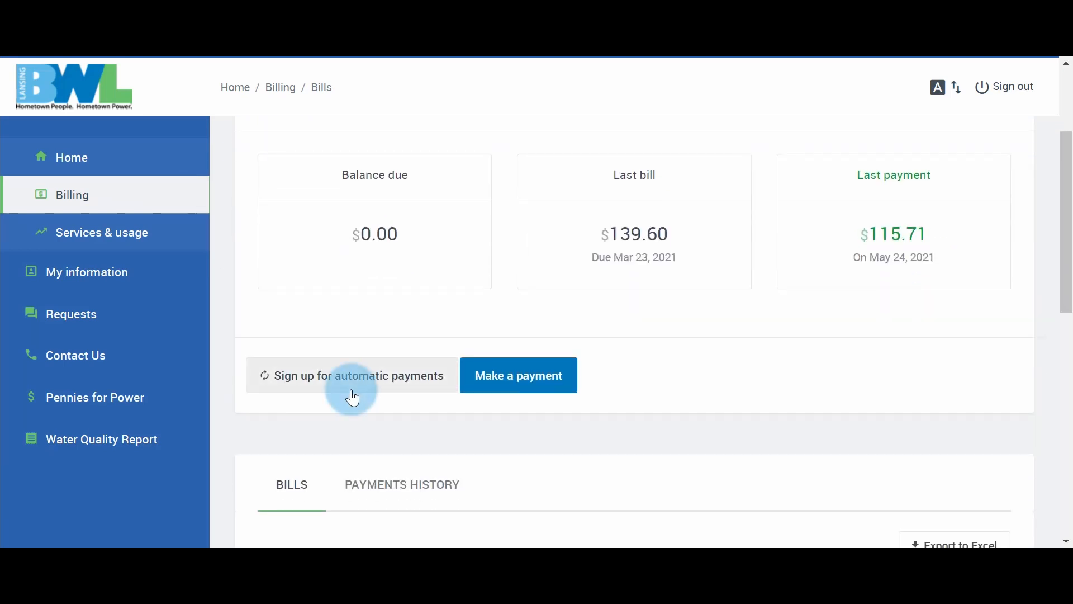
click(351, 376)
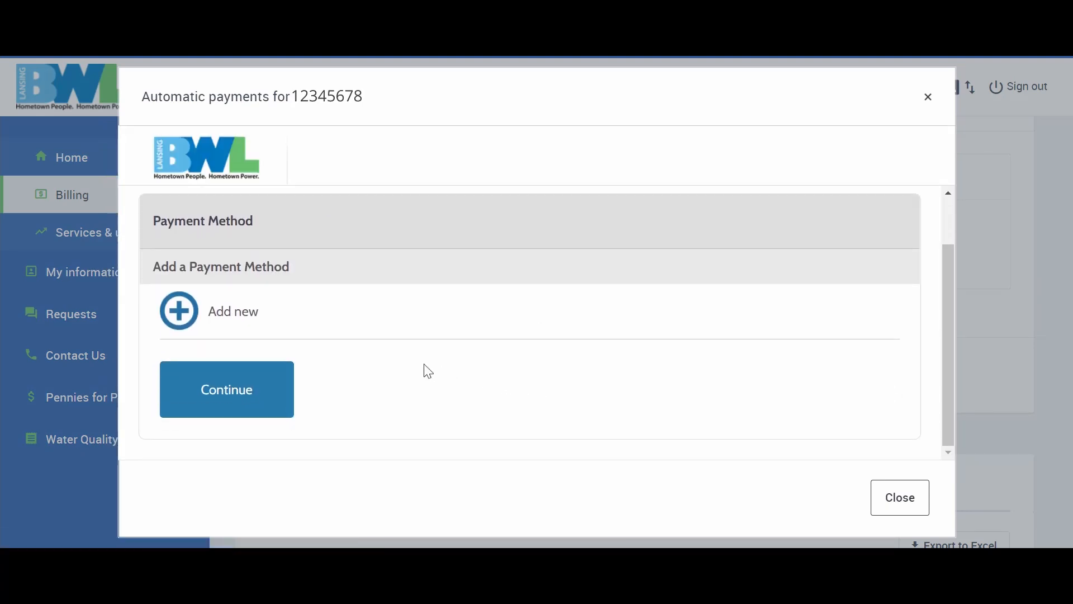
mouse_move(178, 312)
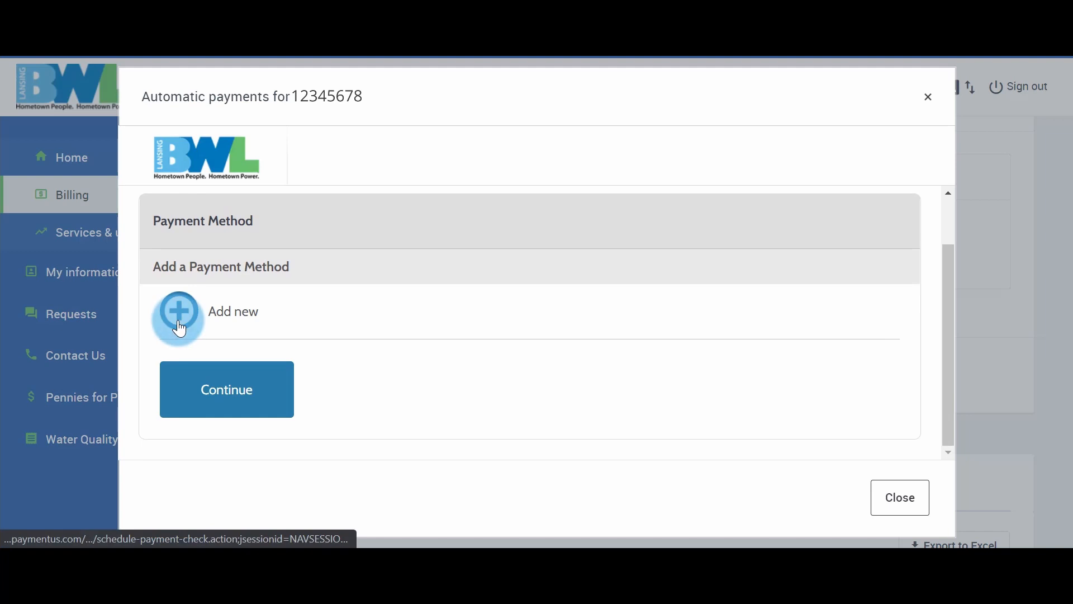
Step: Start a new Checking payment method with routing 31109/3120 and account number ending 4545
click(178, 312)
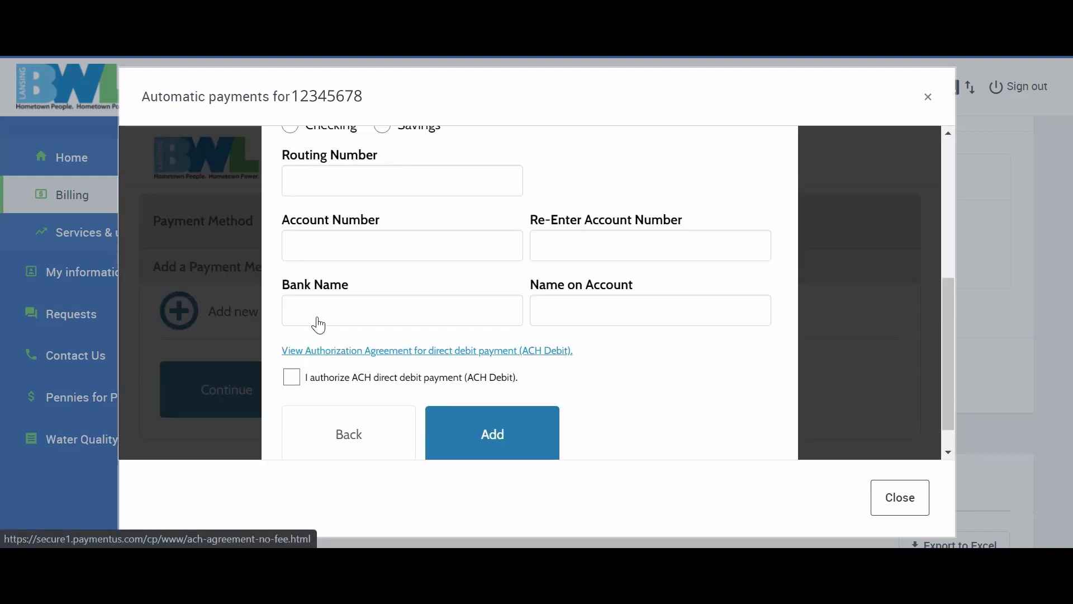
scroll(up, 3)
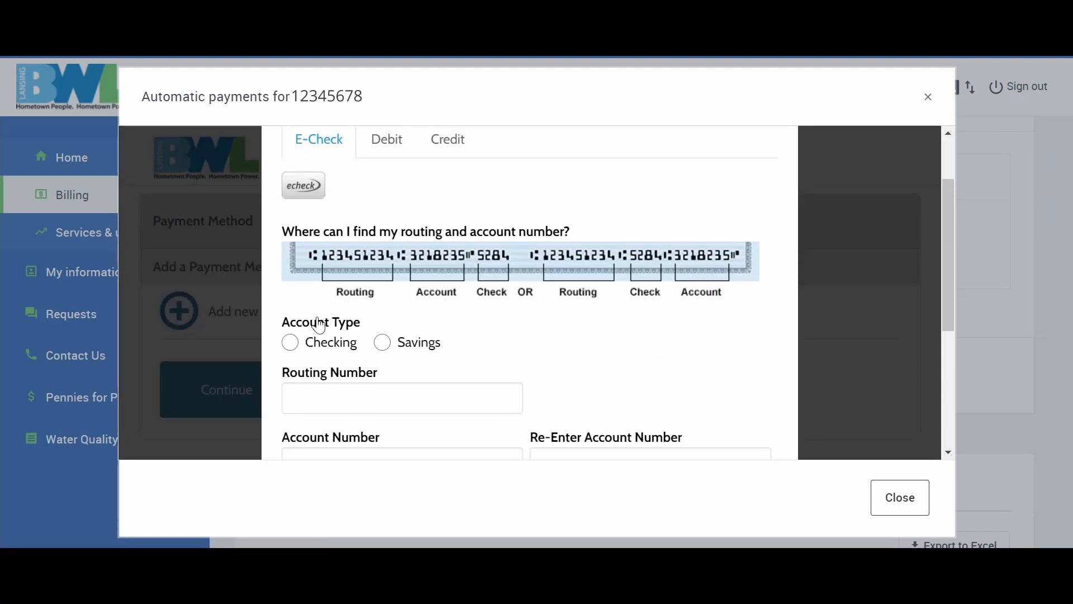
scroll(up, 3)
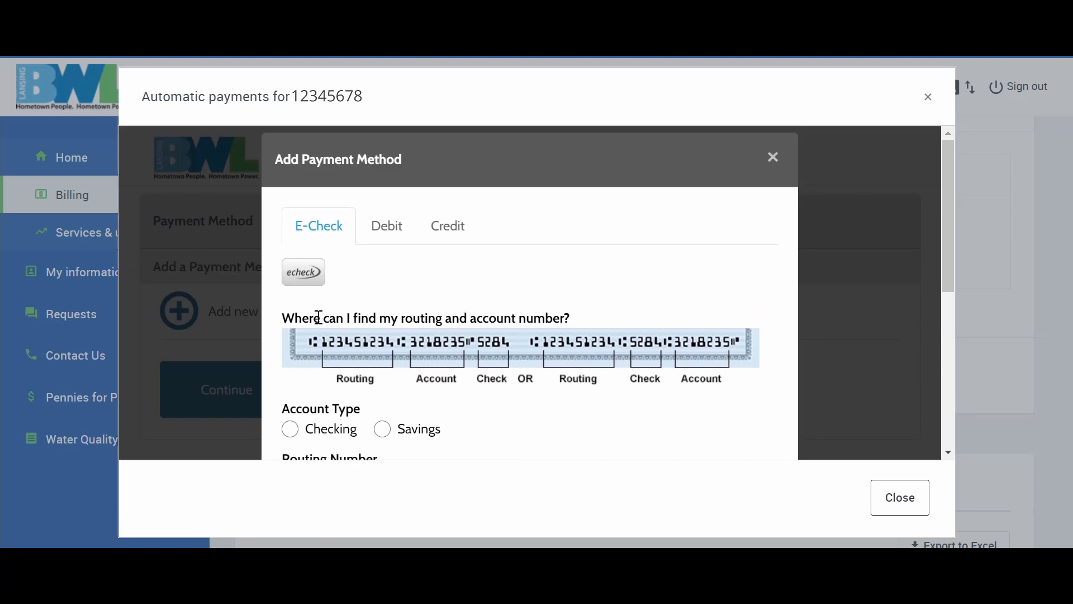
mouse_move(392, 287)
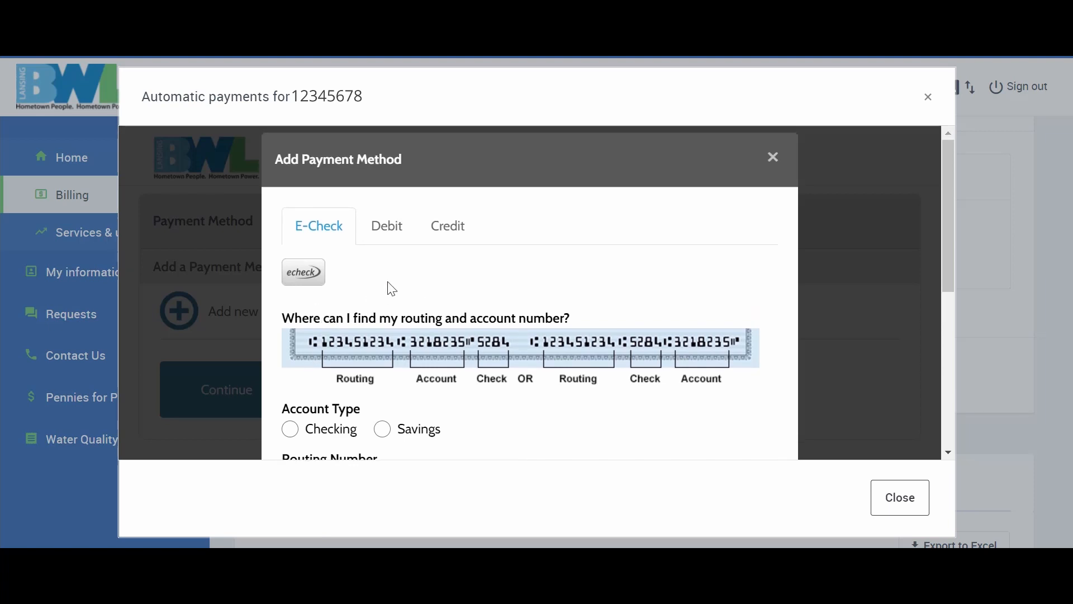
scroll(down, 3)
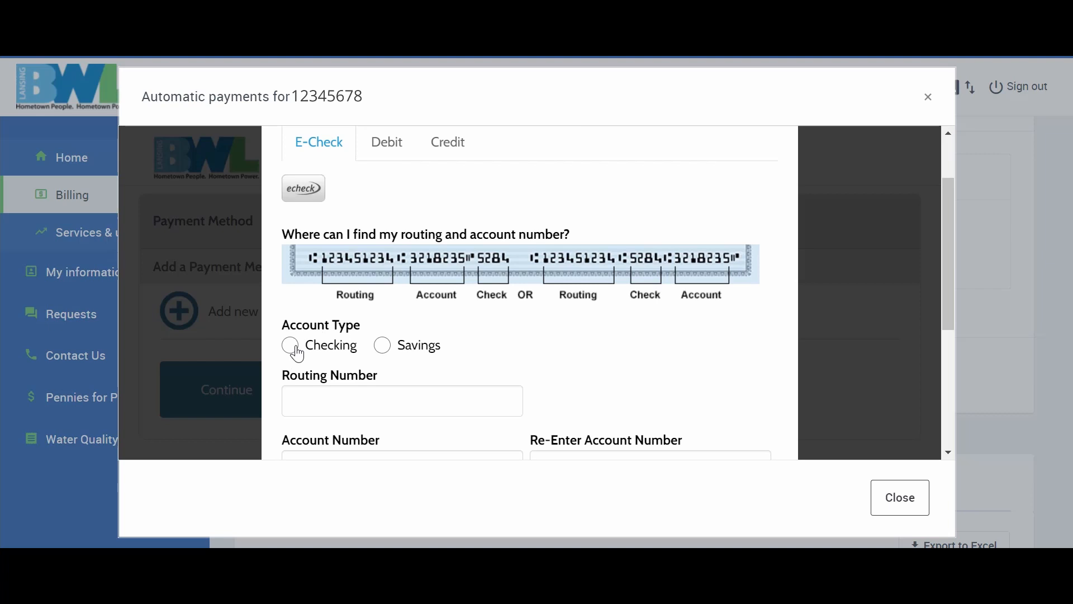
click(290, 345)
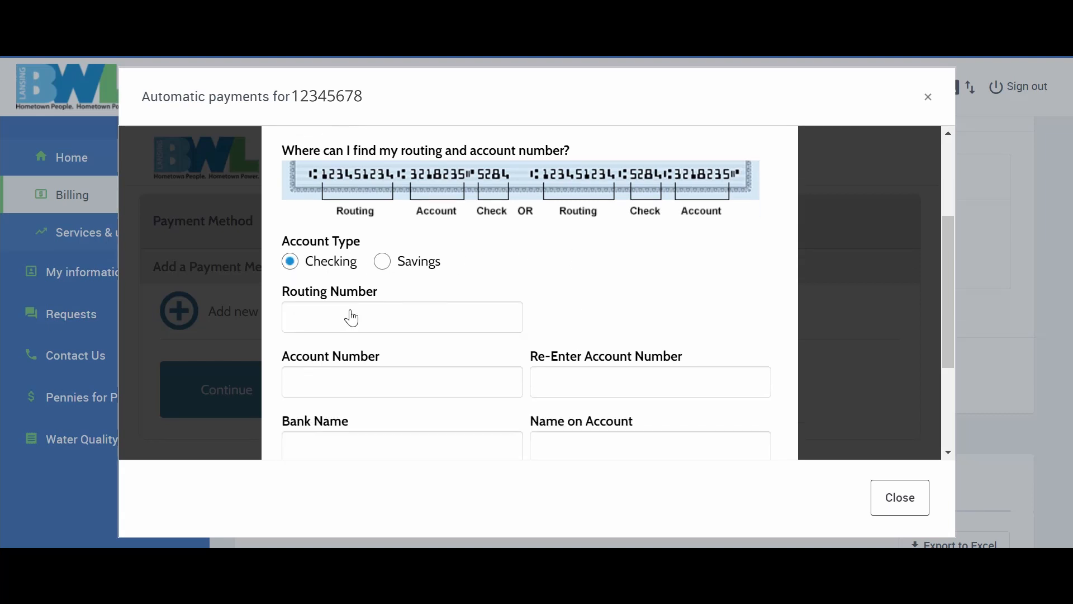
text(31109)
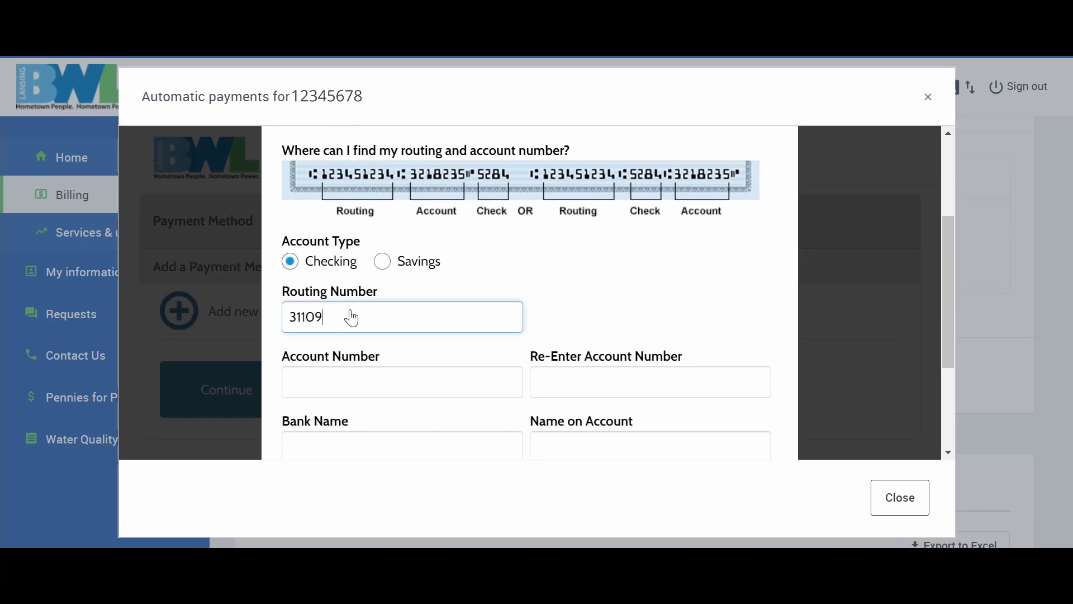
text(3120)
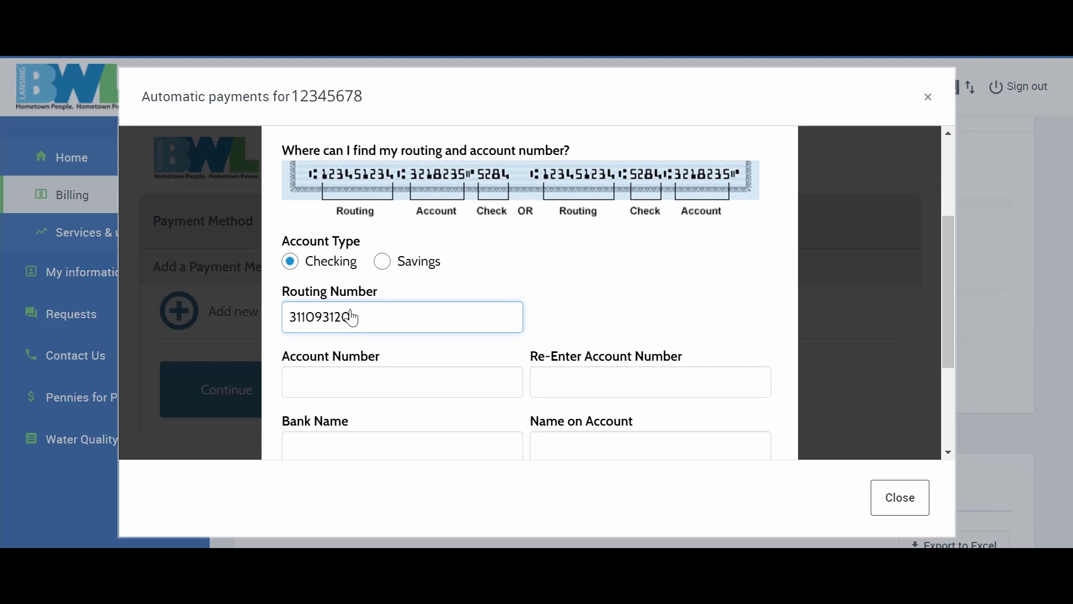
text(45)
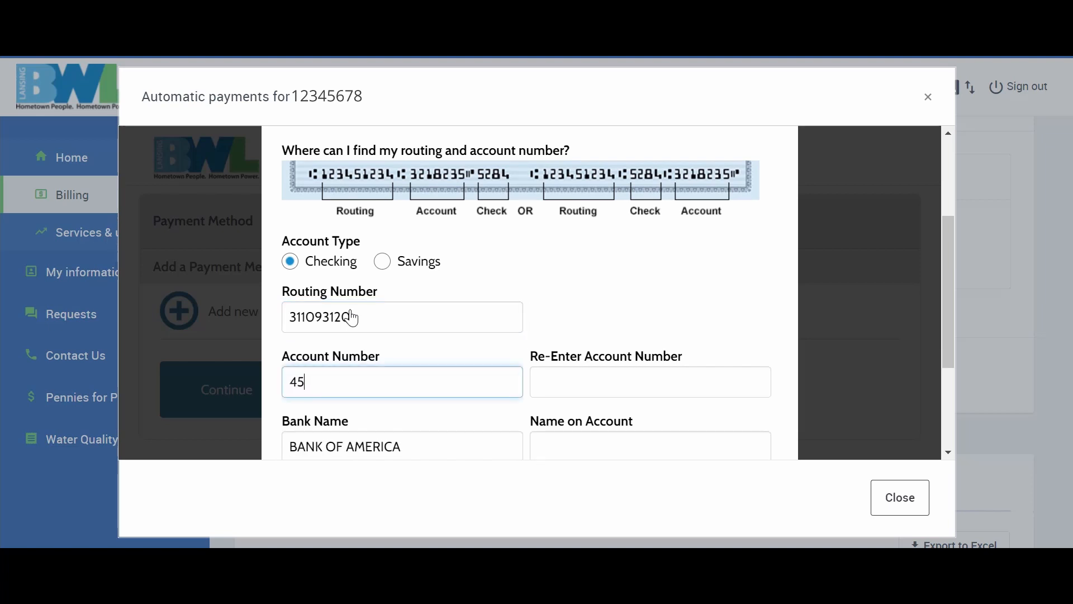
text(454545)
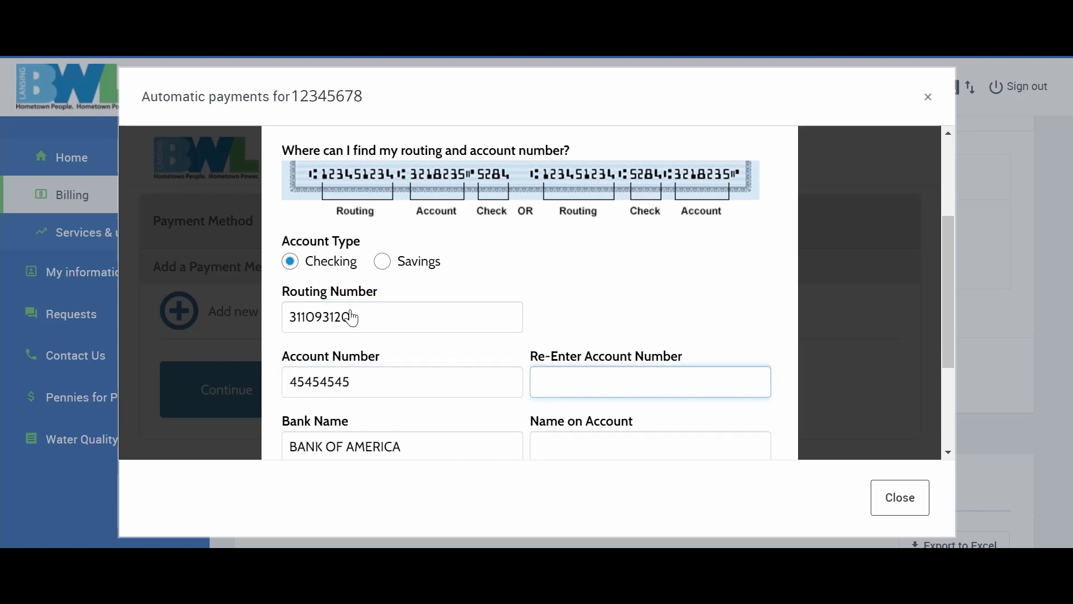
text(4545454)
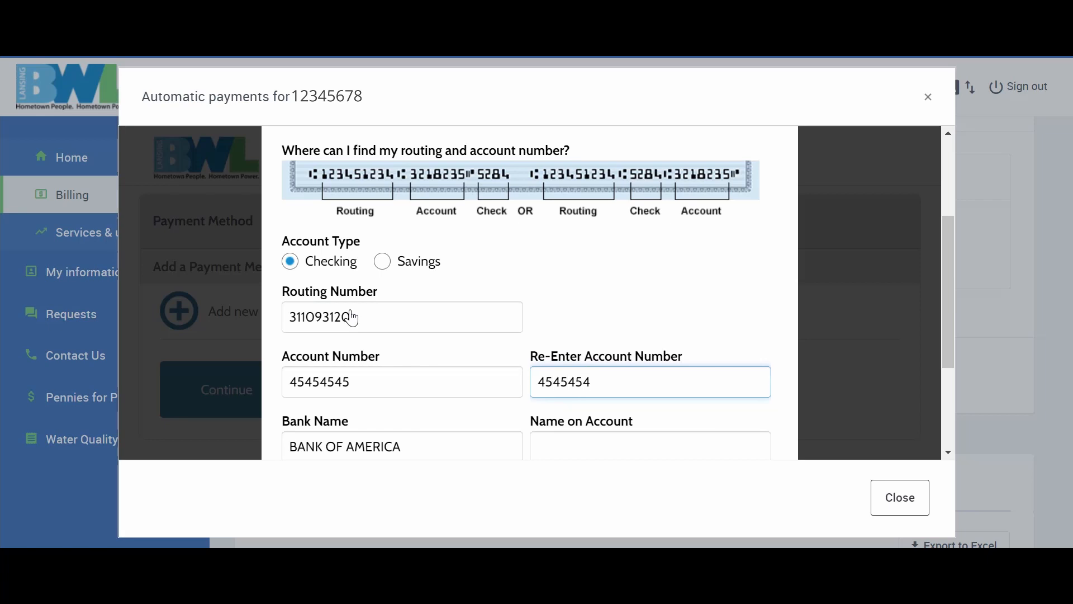
Step: Enter 'Your Name' as name on account, authorize ACH debit, and add the account to the wallet
scroll(down, 3)
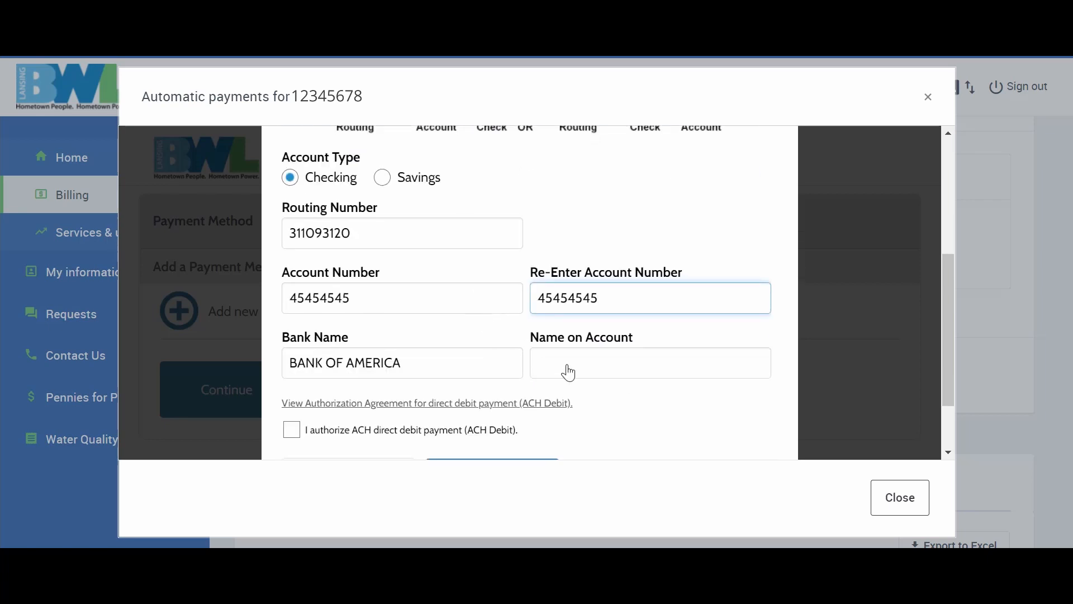
text(Your Name)
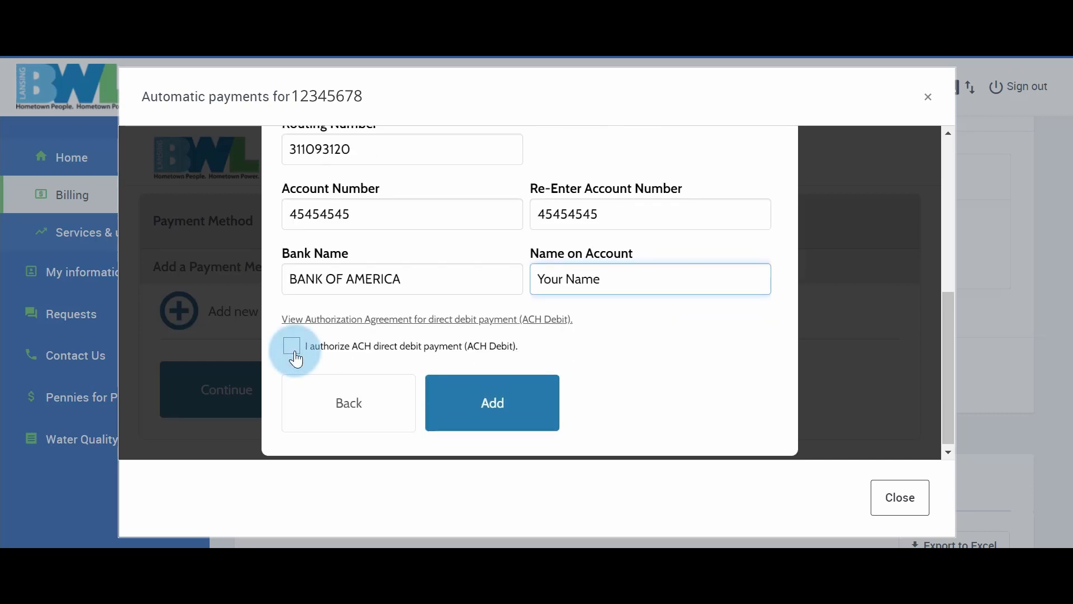
click(291, 345)
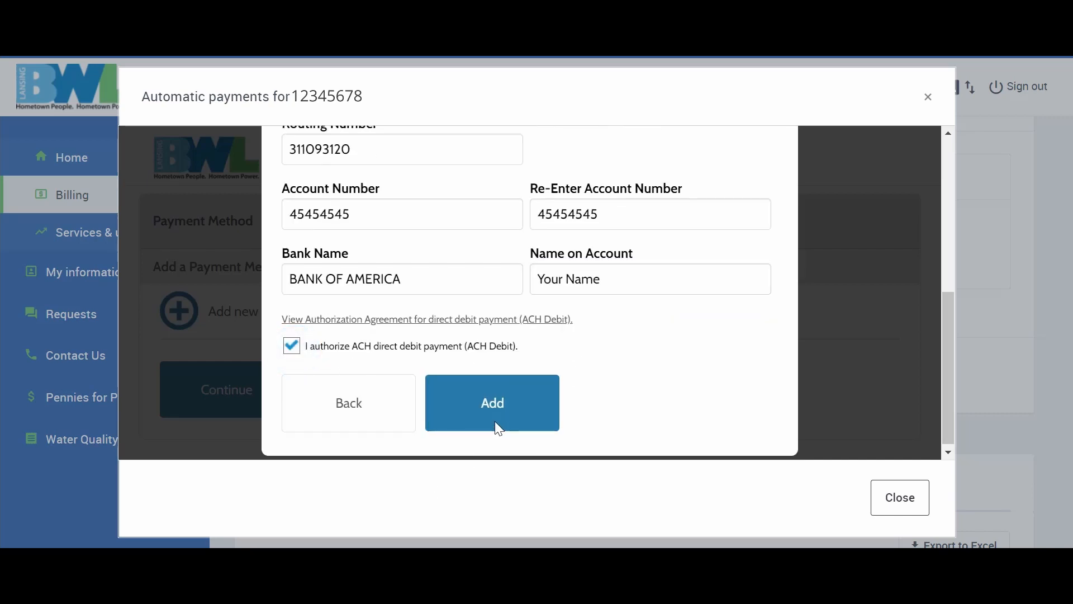
click(491, 402)
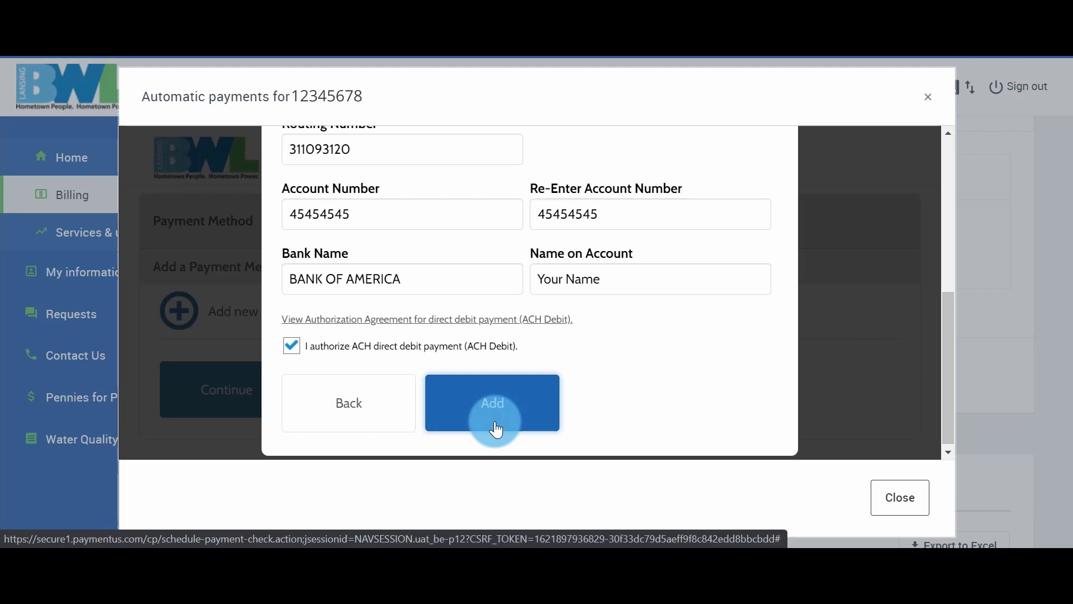
click(492, 402)
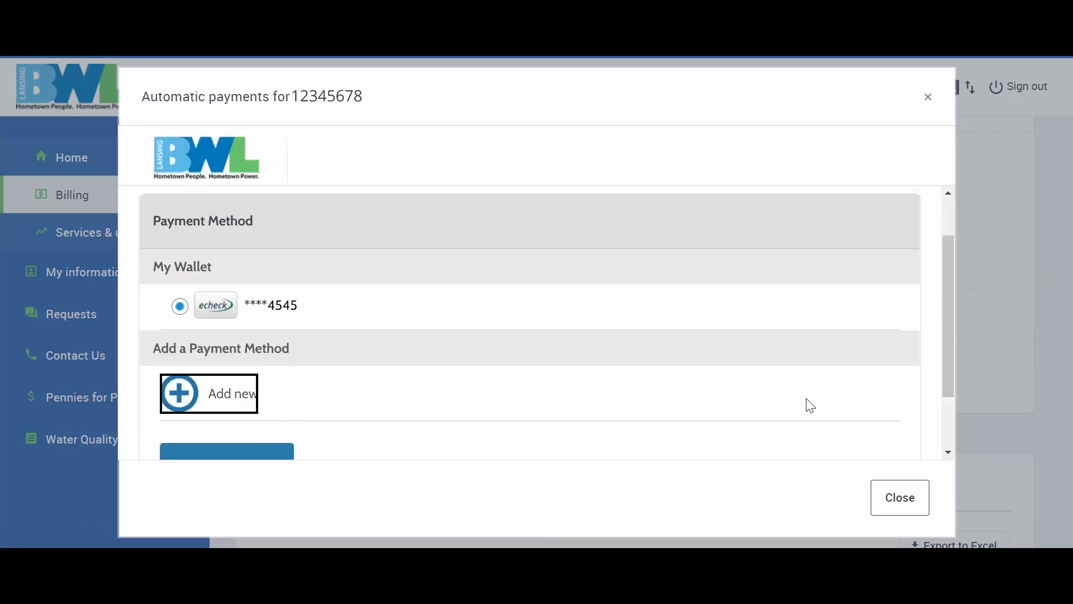
Step: Continue with the echeck ending 4545 to the automatic payment details
scroll(down, 3)
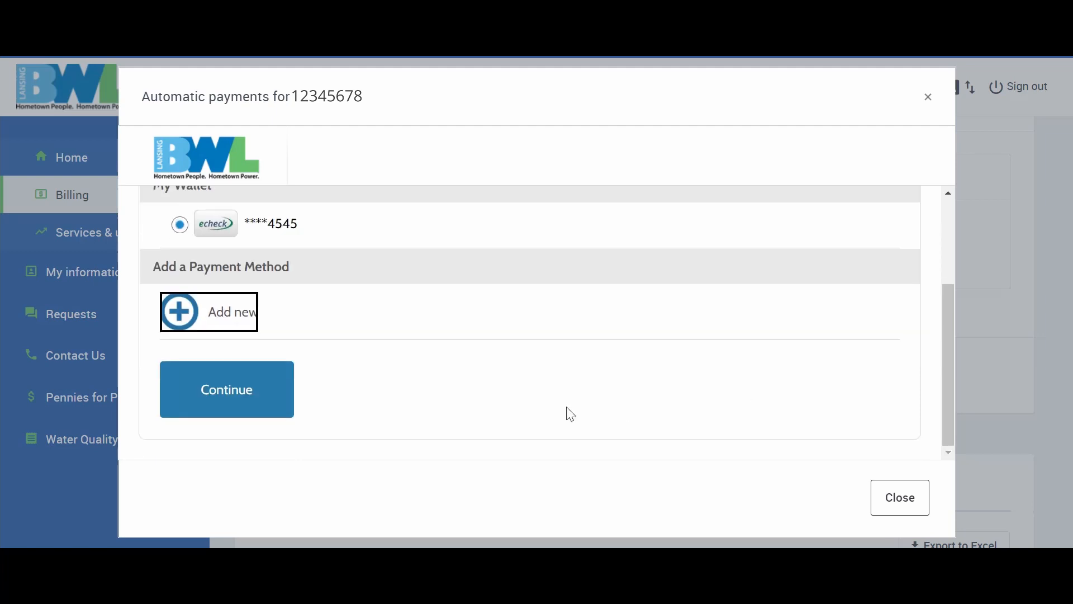
click(226, 389)
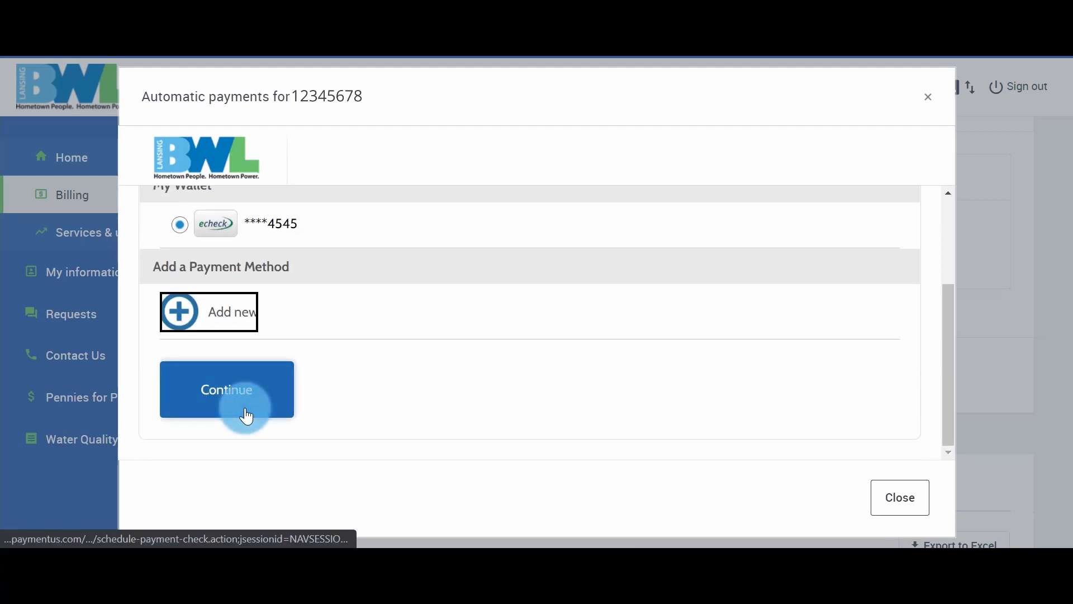
click(225, 389)
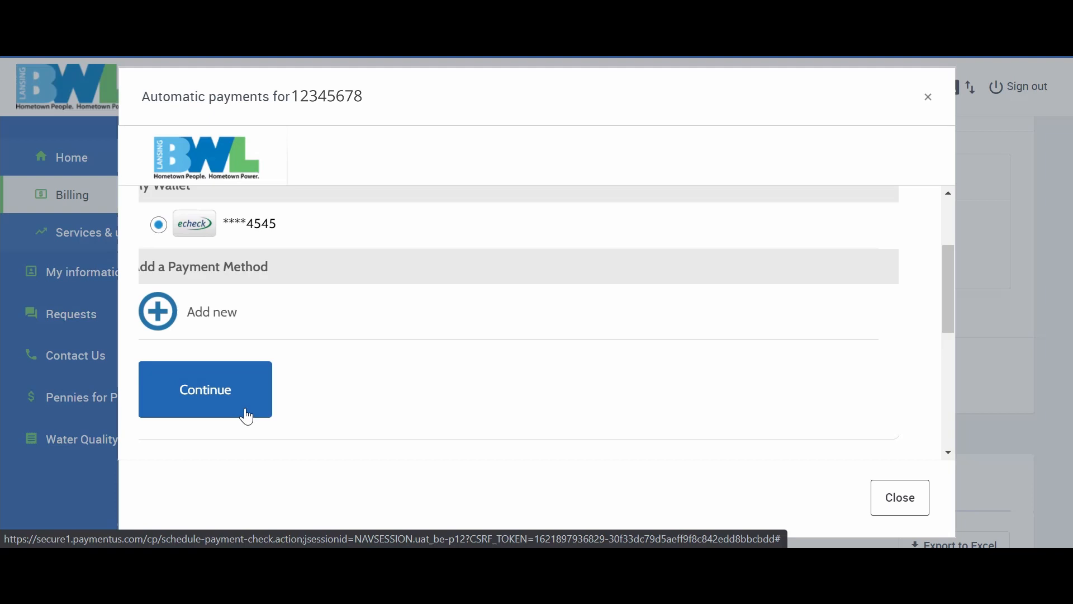
click(205, 389)
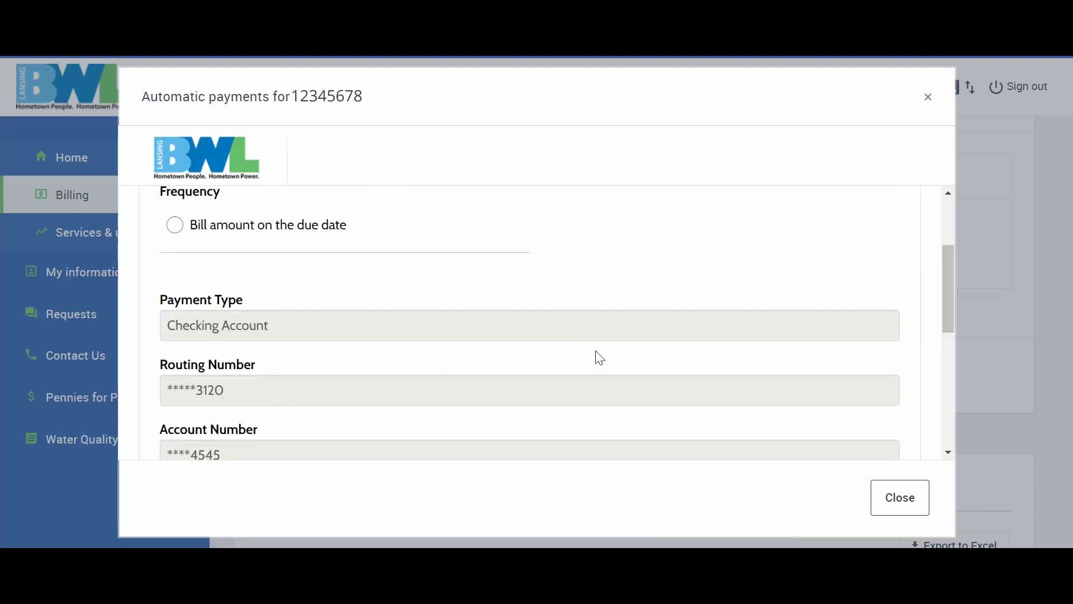
Step: Choose 'Bill amount on the due date' as the AutoPay amount and timing
scroll(up, 3)
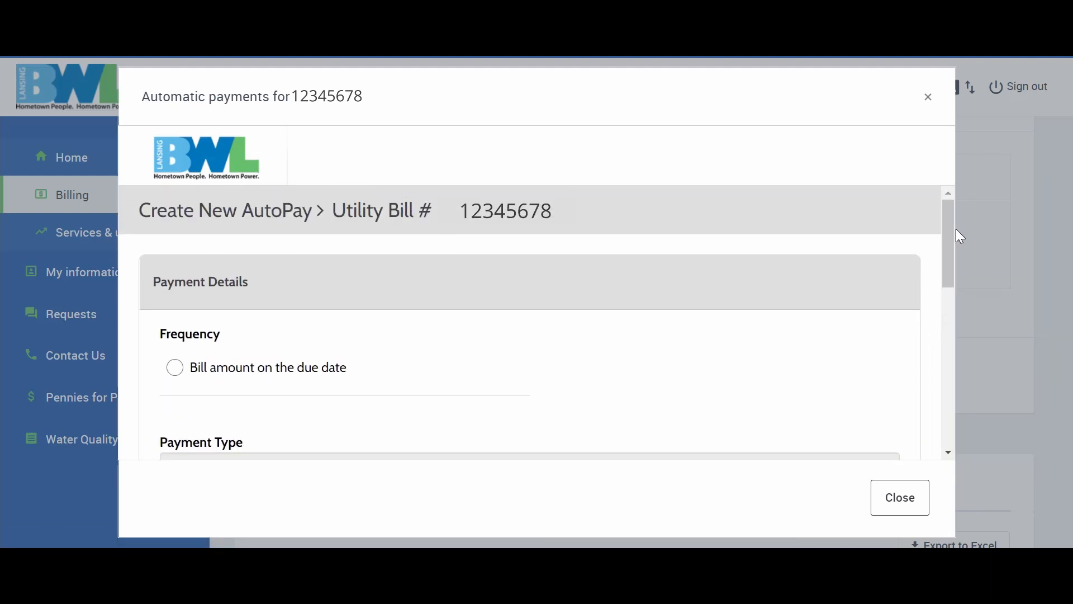
mouse_move(667, 288)
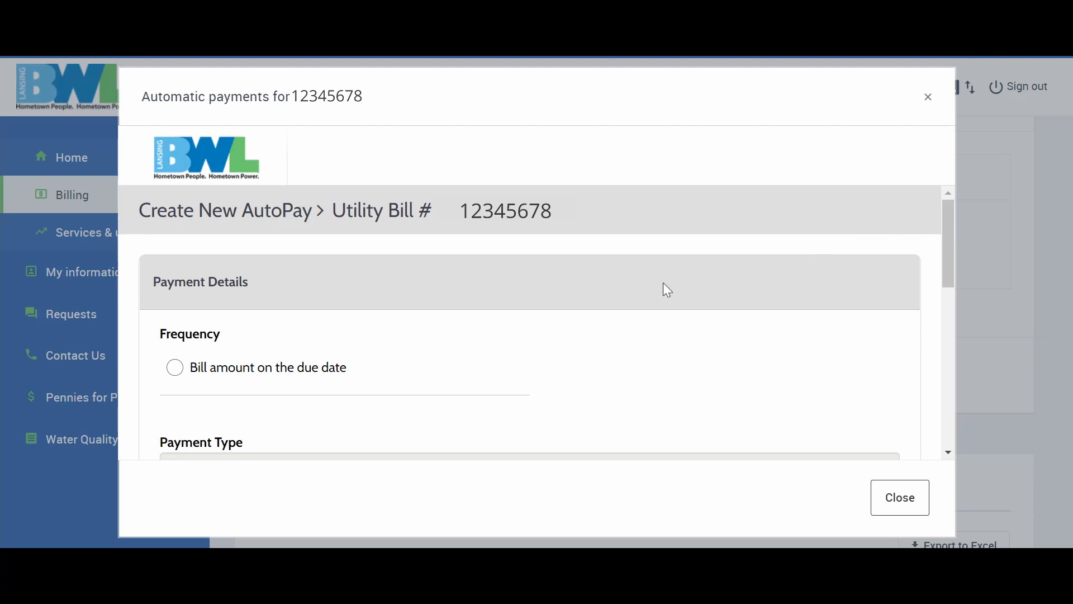
click(175, 367)
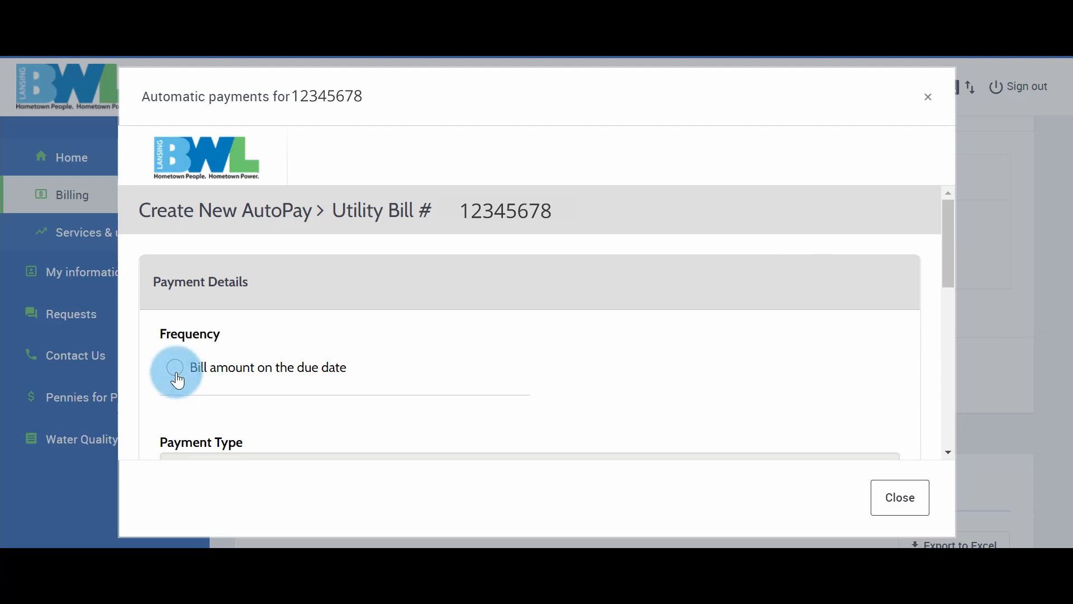
click(175, 368)
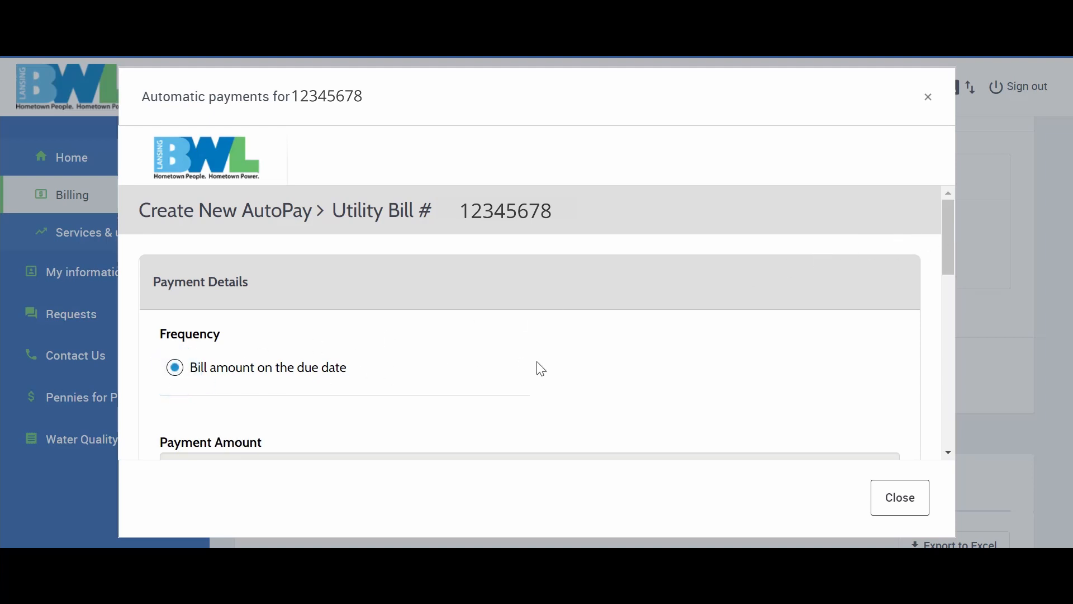
scroll(down, 3)
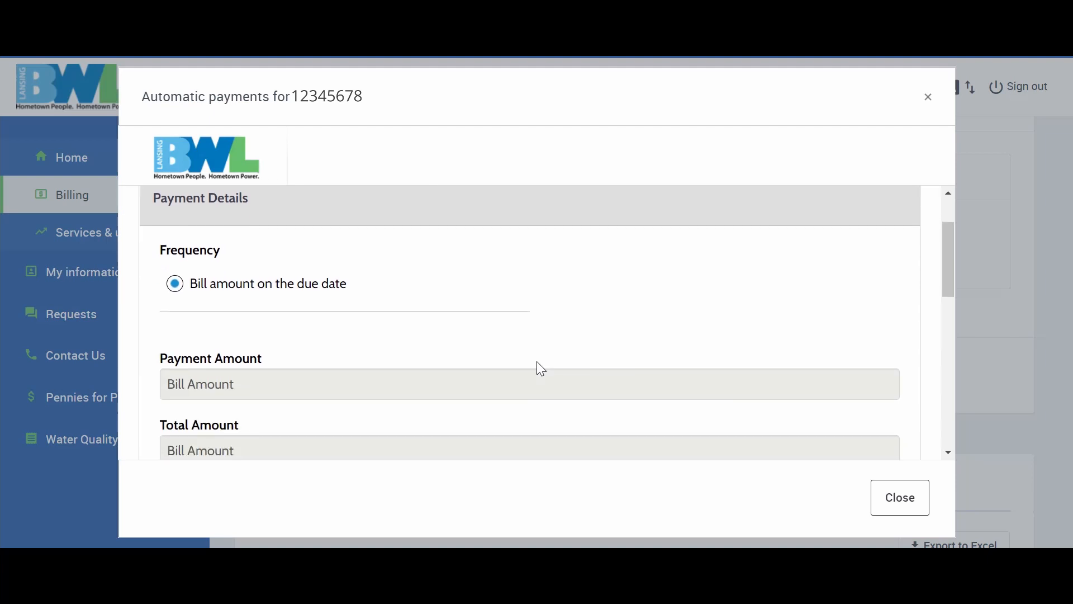
scroll(down, 3)
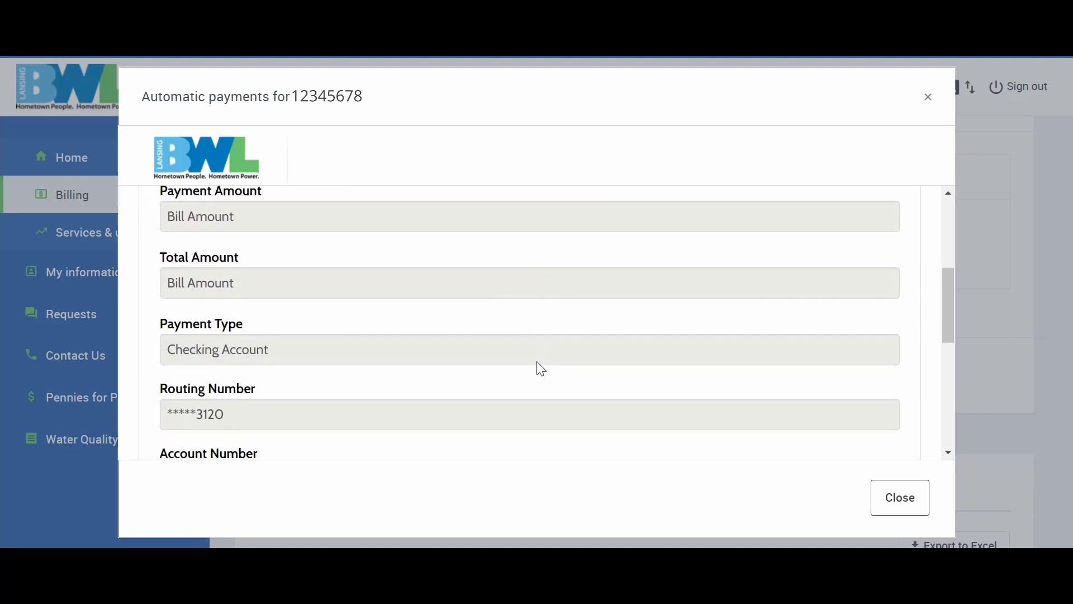
scroll(down, 3)
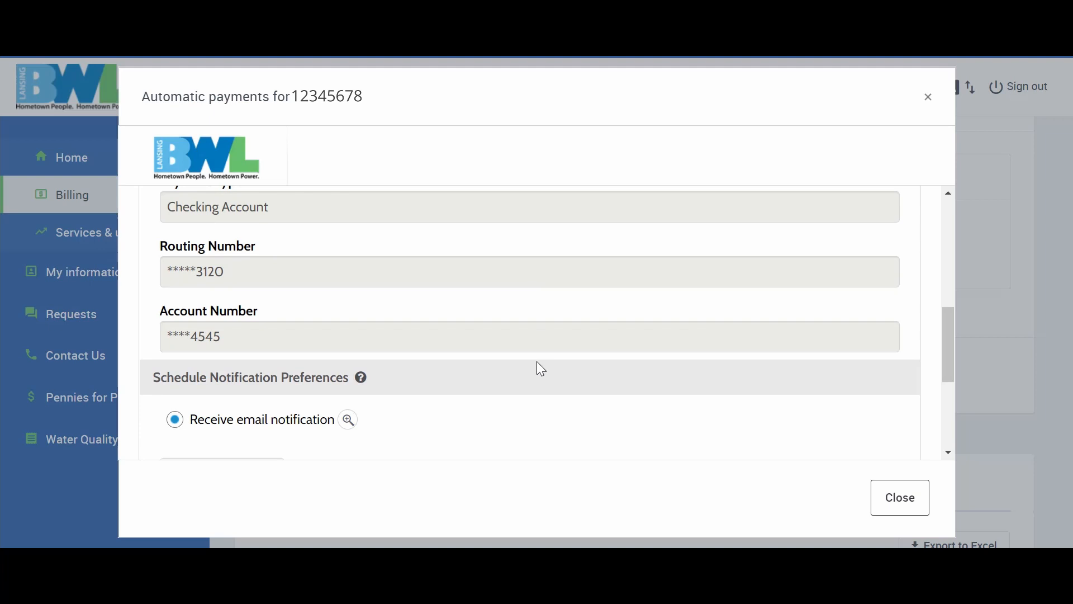
scroll(down, 3)
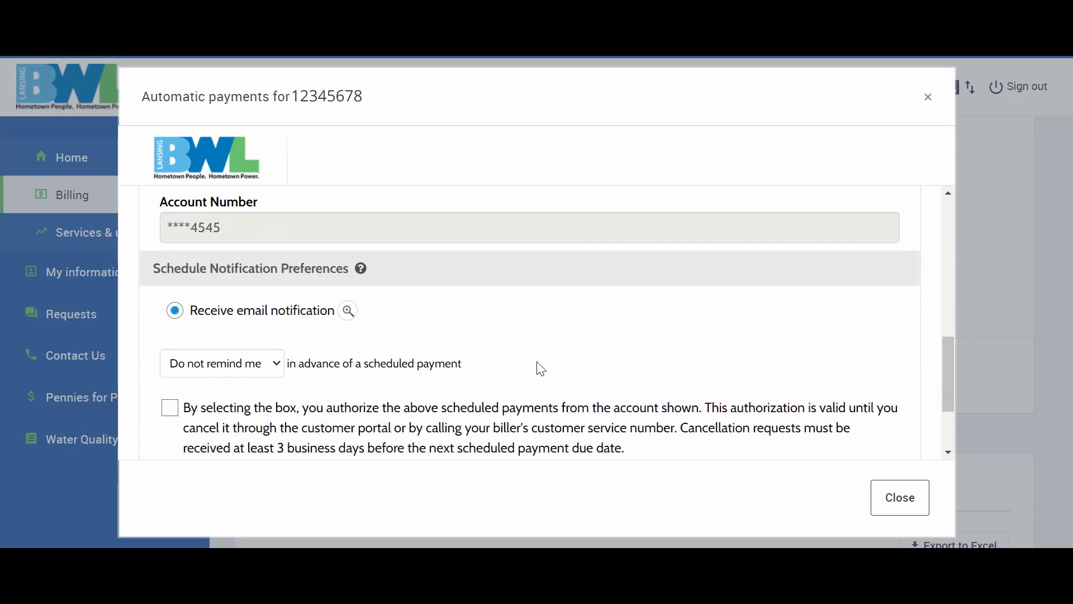
scroll(down, 3)
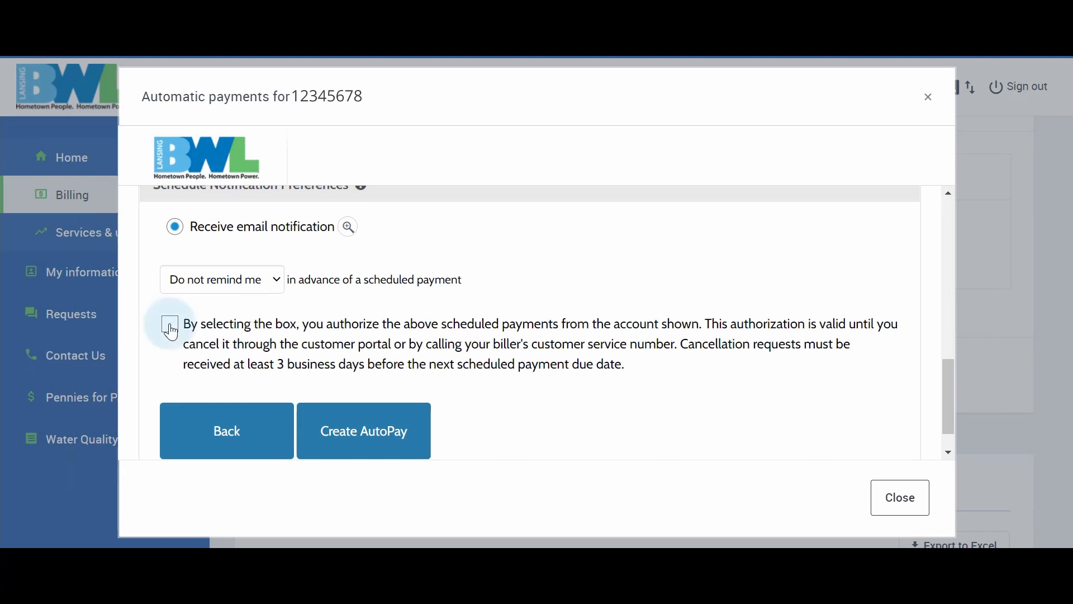
Step: Authorize scheduled payments from the 4545 account and submit Create AutoPay
click(169, 323)
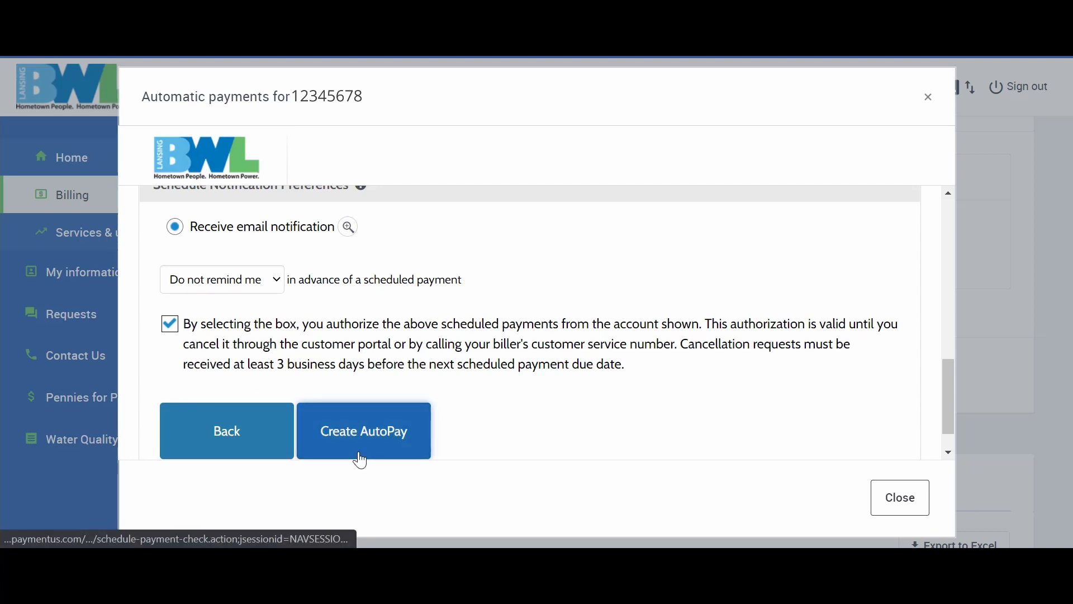
click(363, 430)
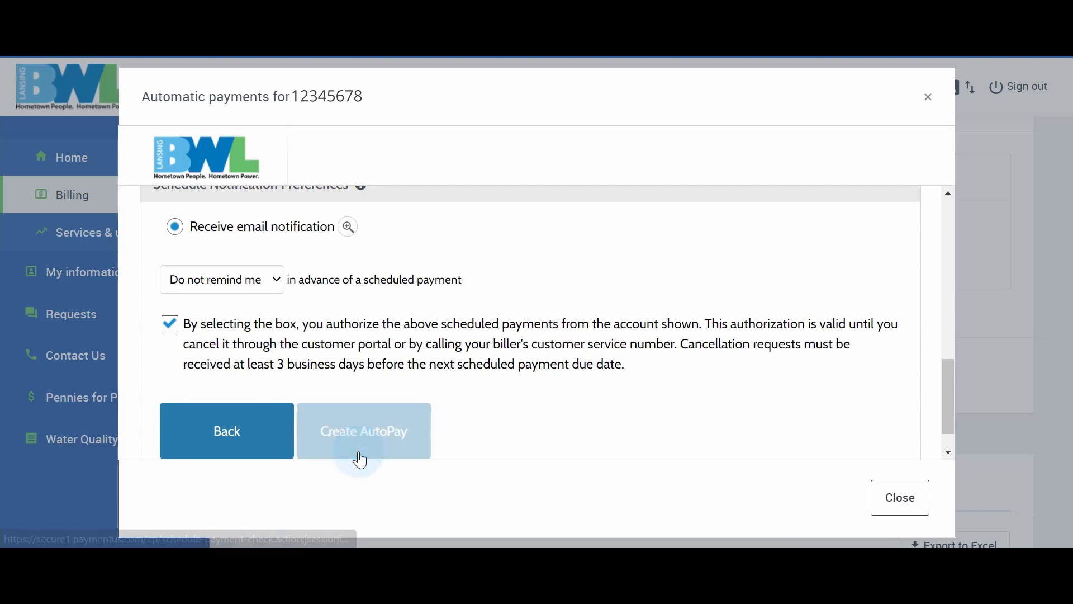
Step: Review the Schedule Created confirmation and close it so the account shows 'Signed up for automatic payments'
click(363, 430)
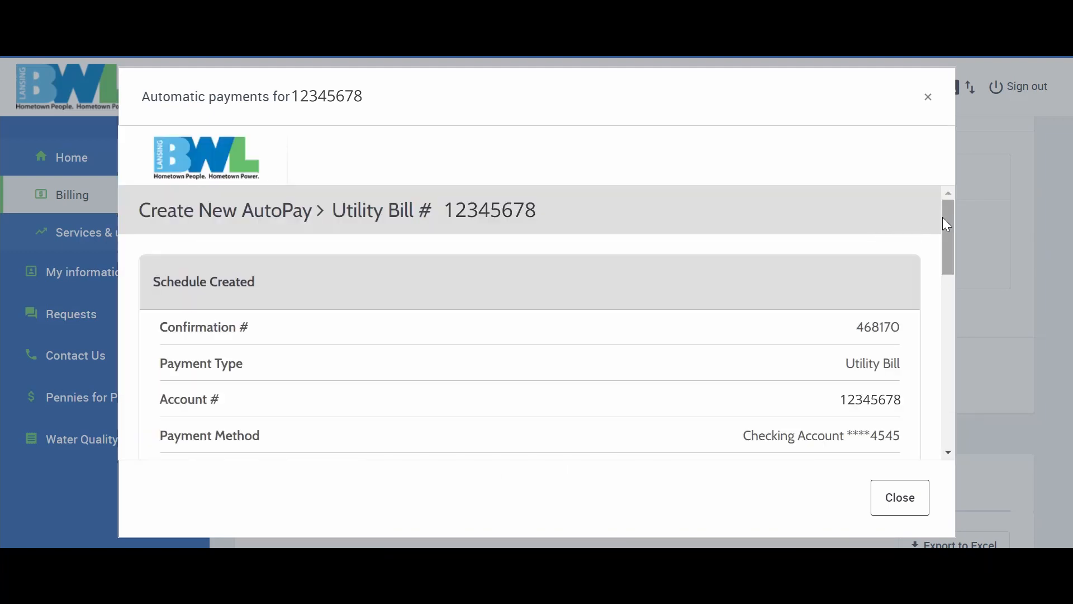
scroll(down, 3)
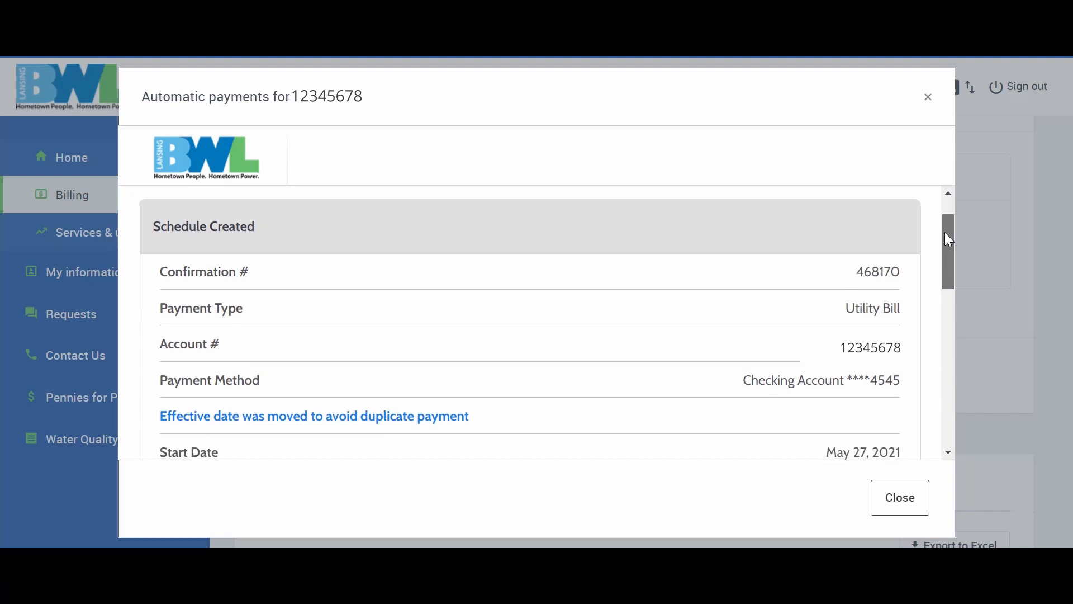
scroll(down, 3)
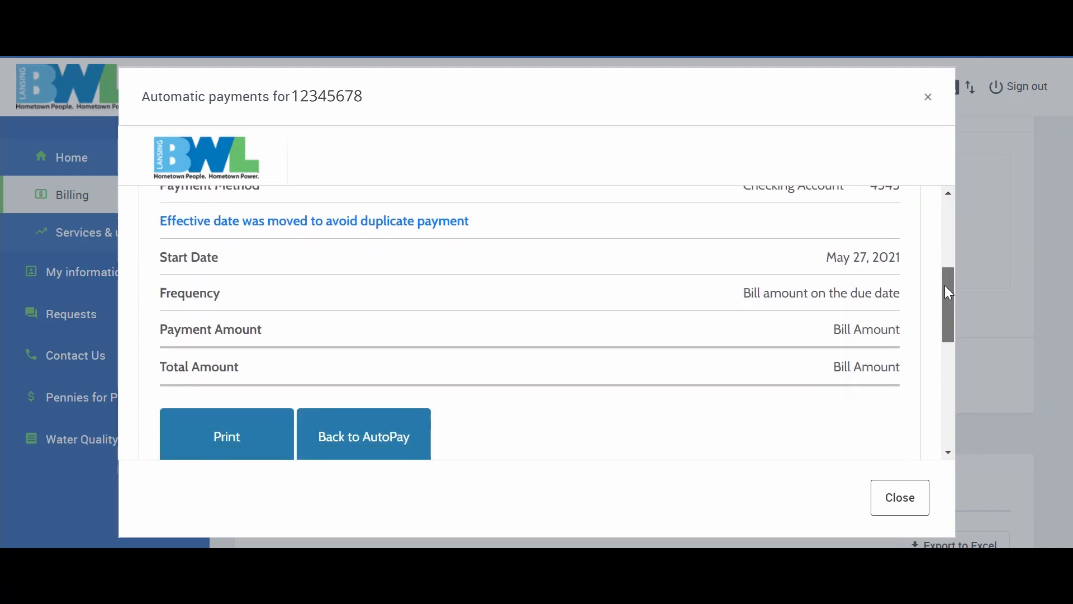
scroll(down, 3)
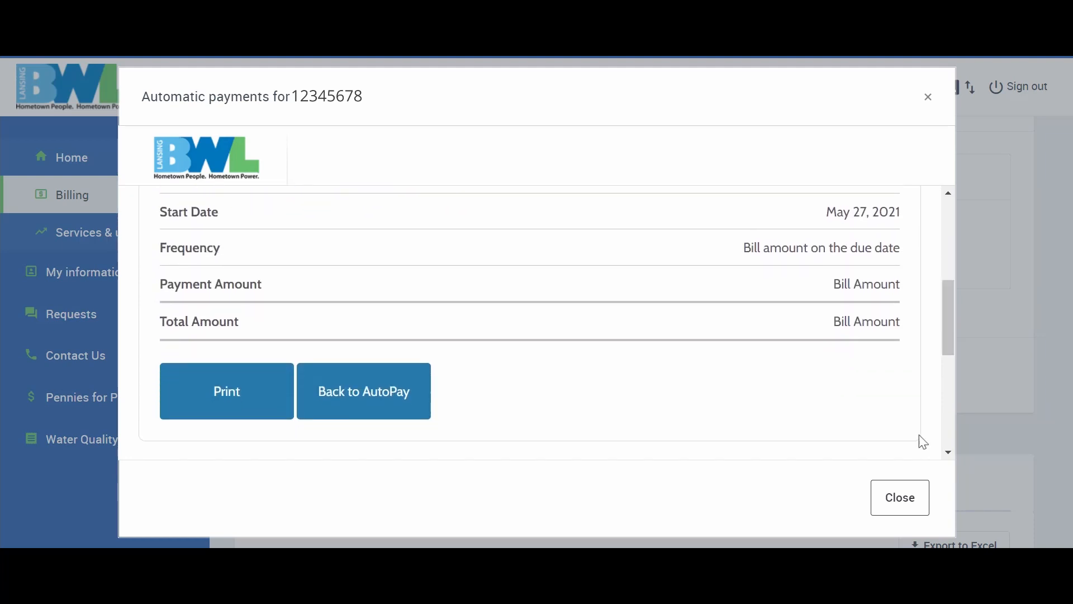
click(899, 496)
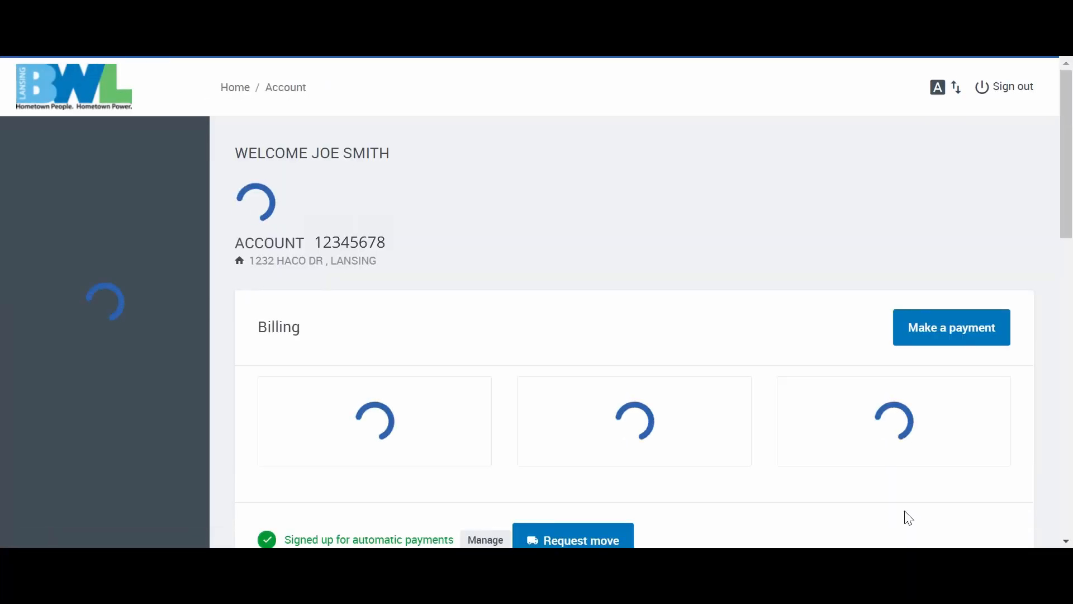